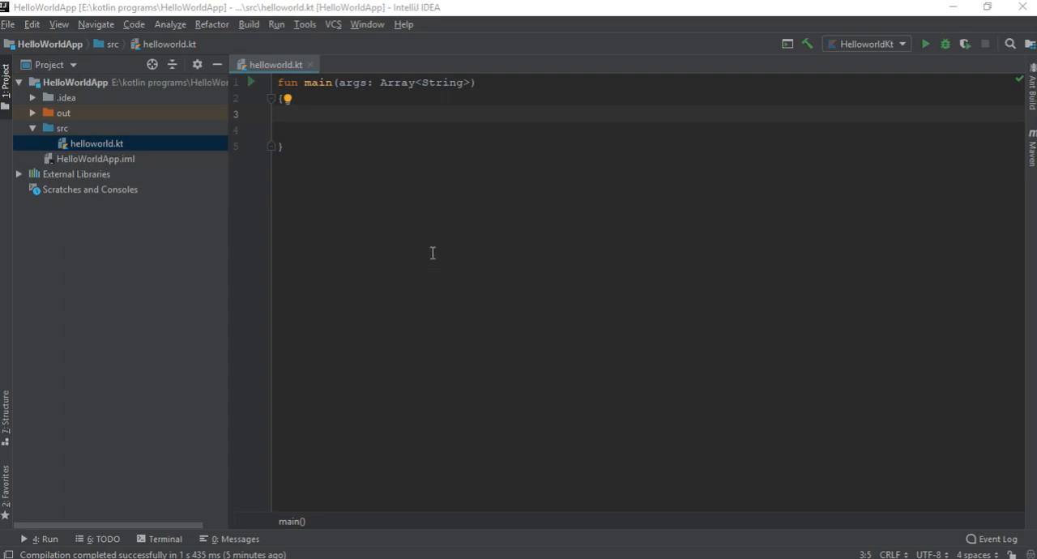
mouse_move(474, 243)
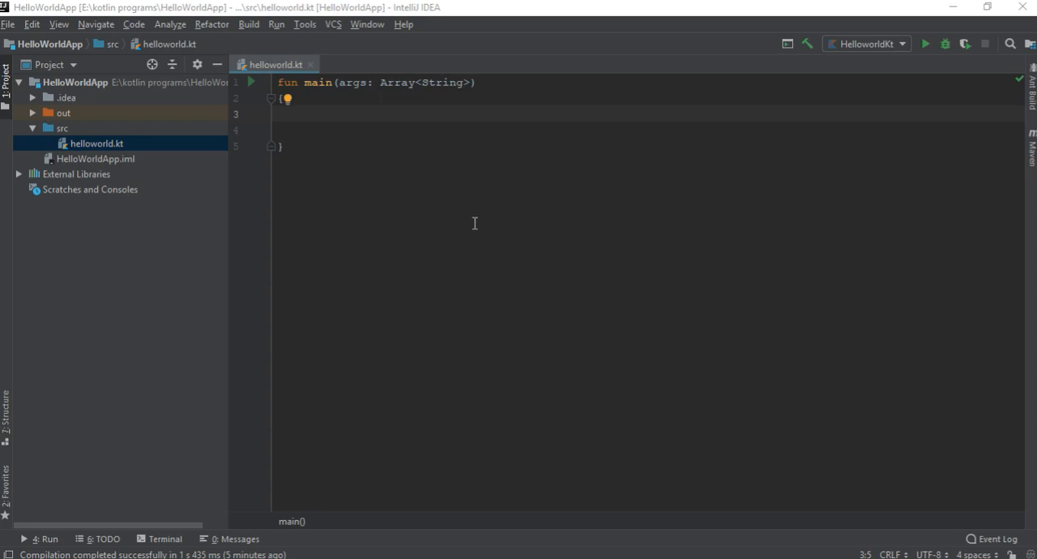
mouse_move(462, 229)
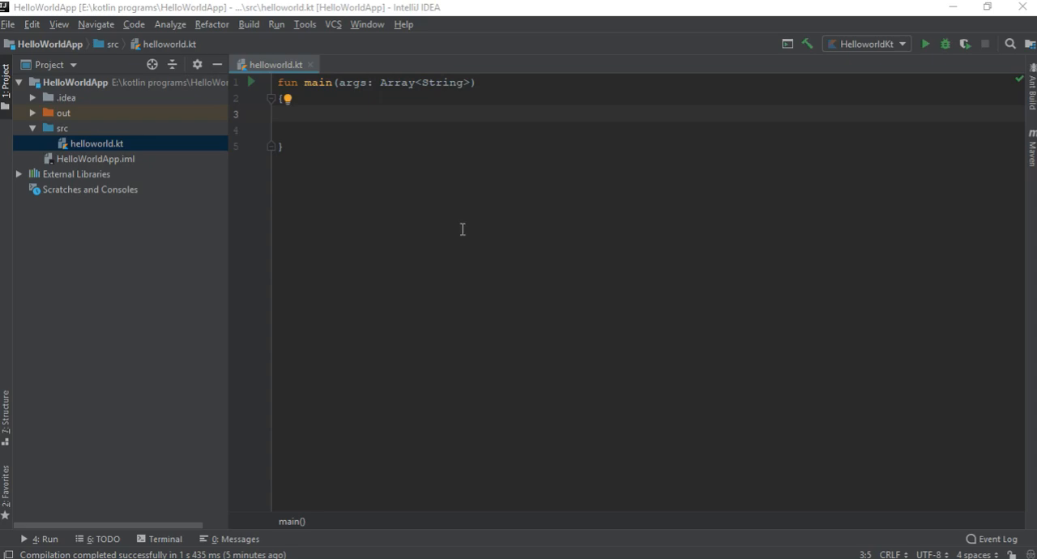
mouse_move(382, 183)
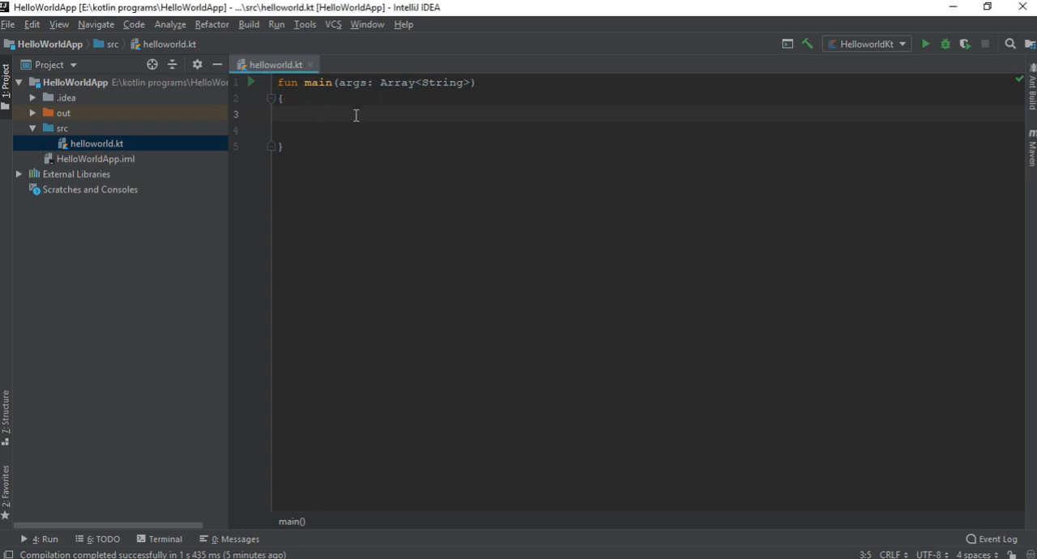
Step: Declare val a: Int = 5 and val b: Int = 10 in main
text(val)
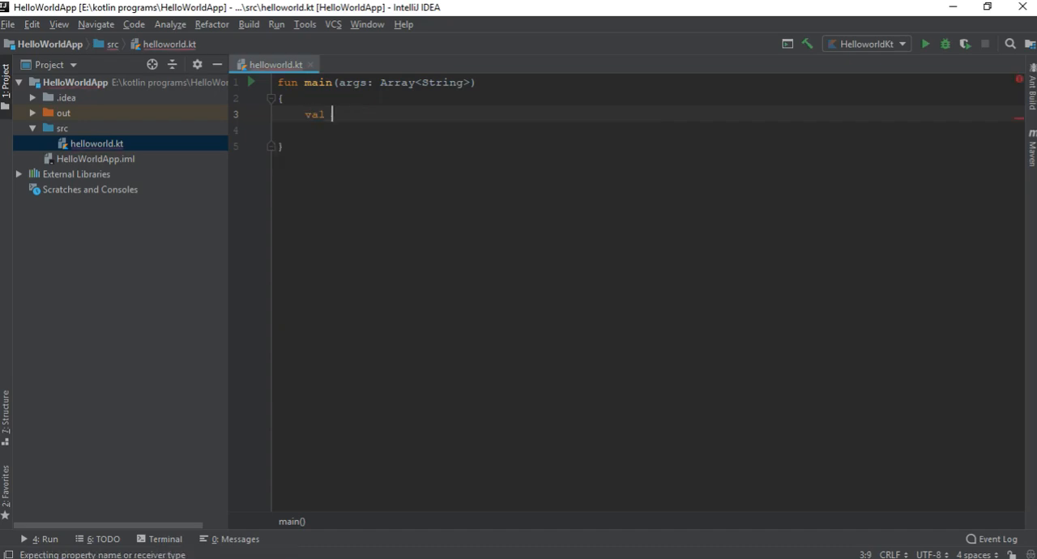
text(a)
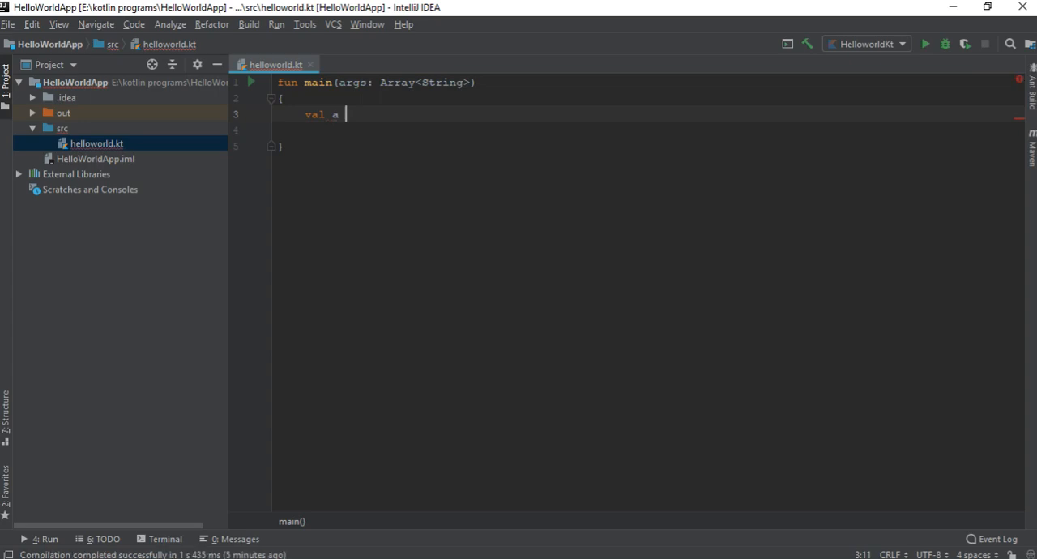
text(:Int = 5)
click(649, 130)
text(v)
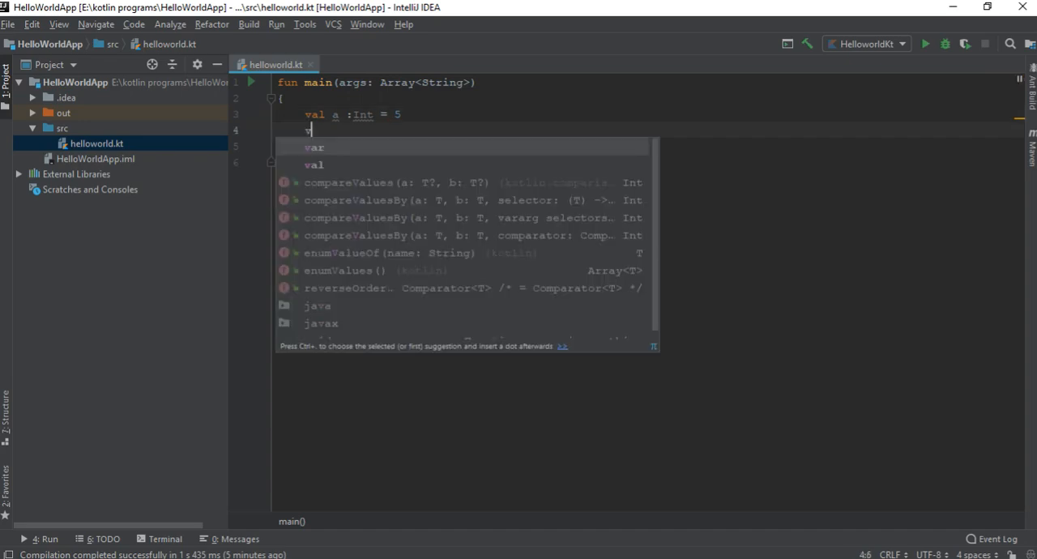
text(al b :)
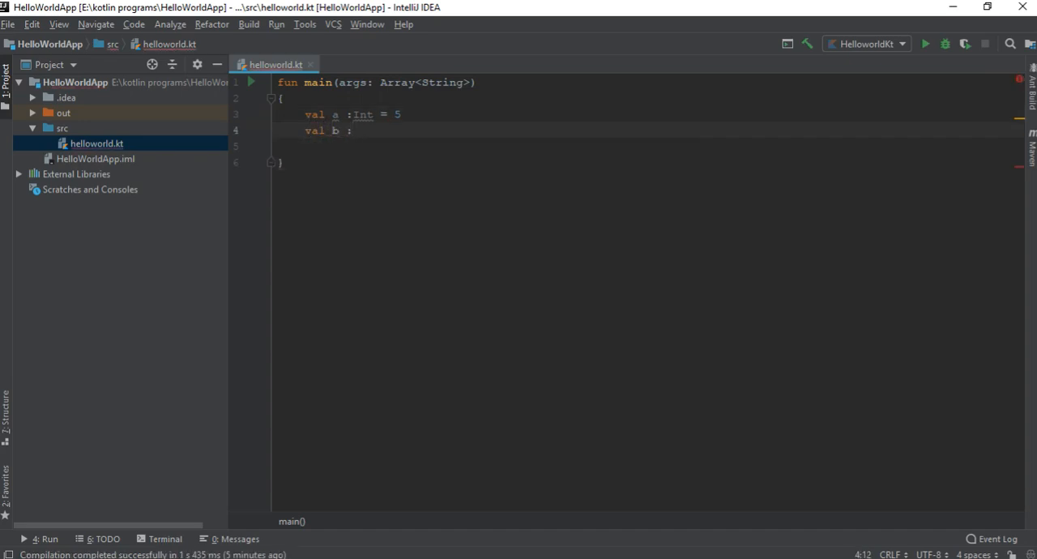
text(Int = 10)
text(if()
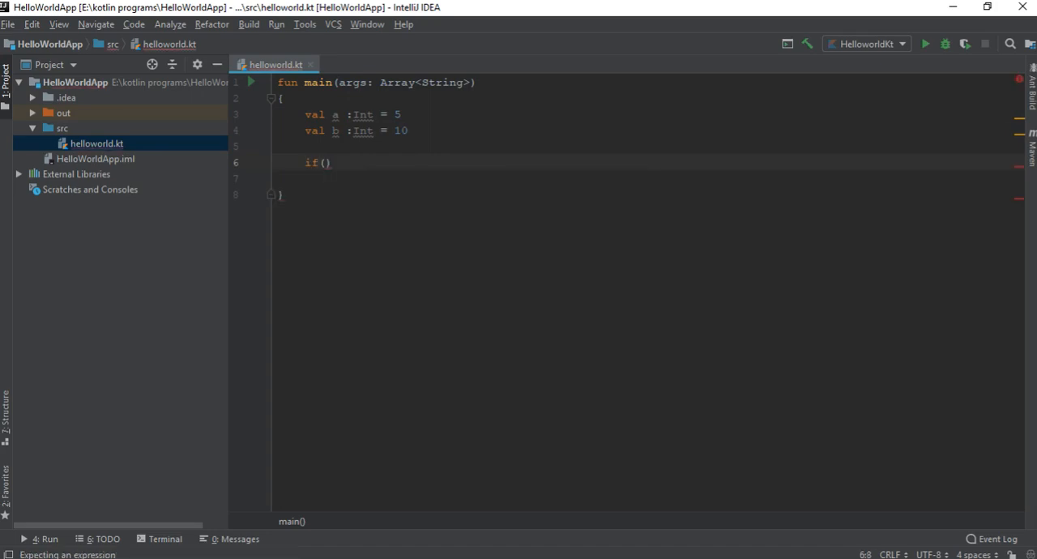
Step: Fill the if(a>b) branch to print "A is grater than B"
text(a)
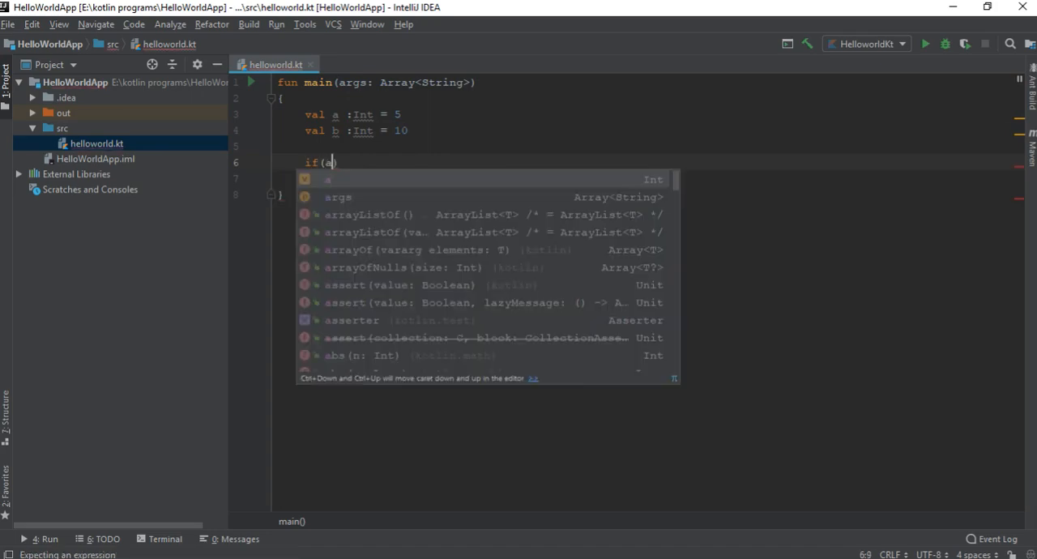
text(>b)
click(644, 178)
text({)
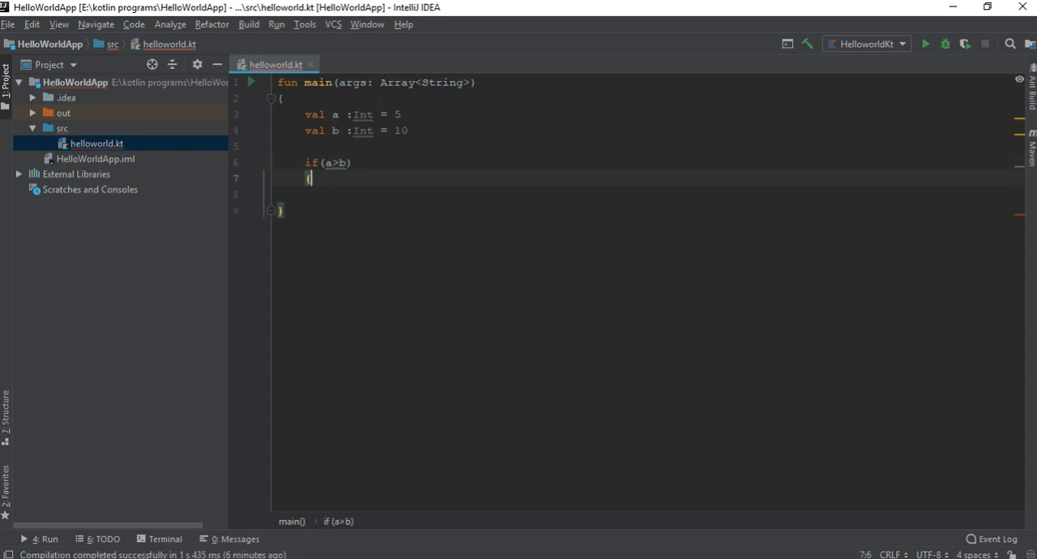
text(println()
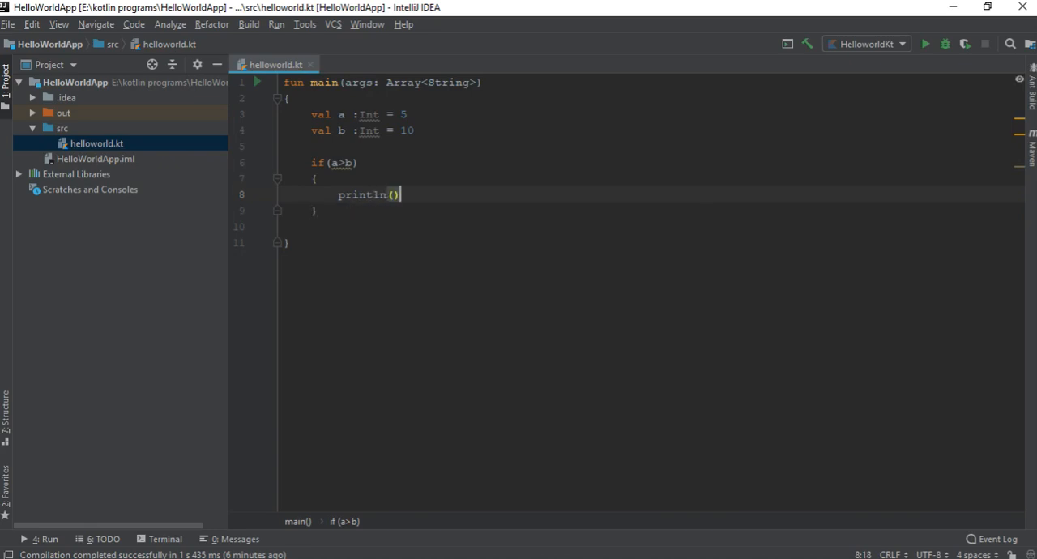
text("")
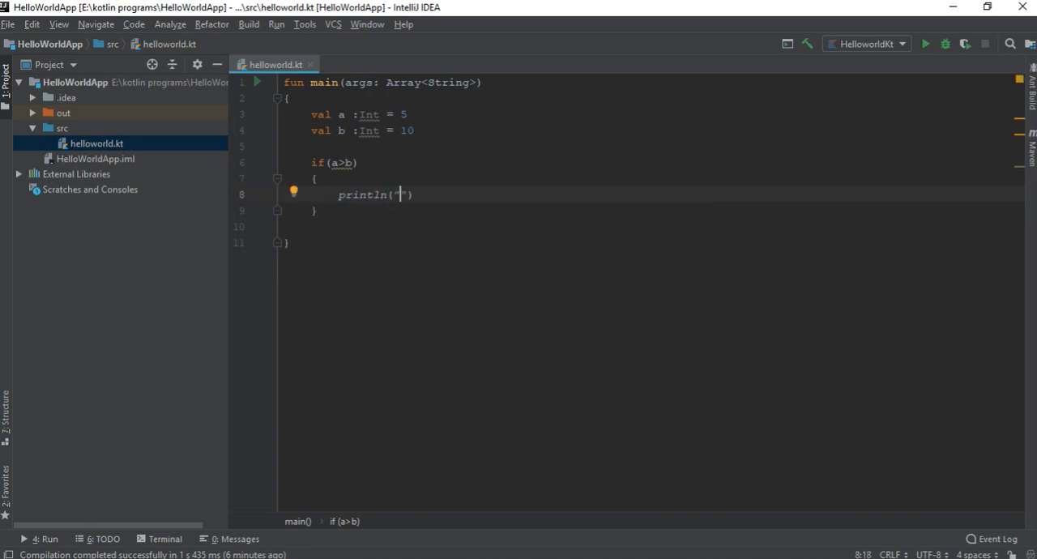
text(A is)
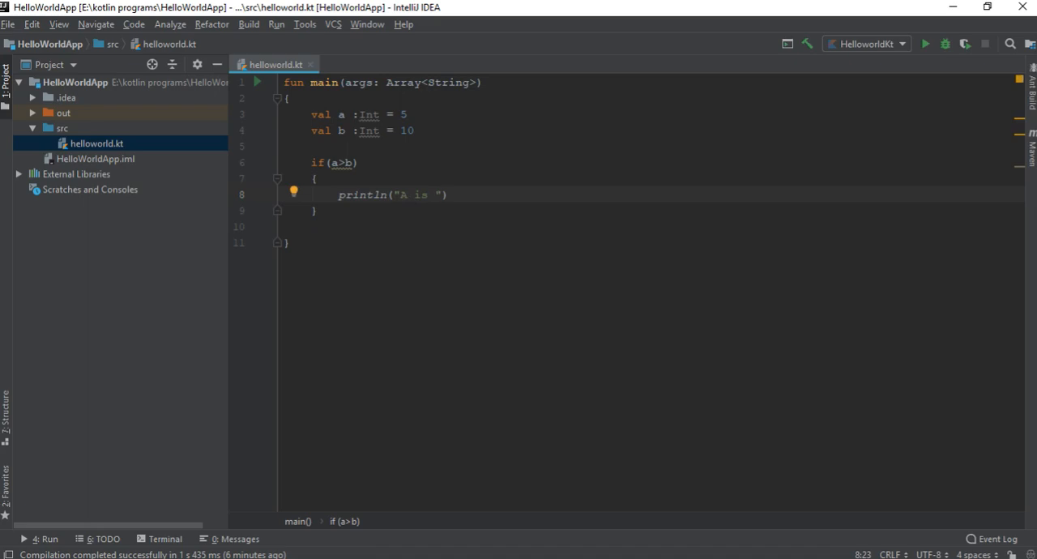
text(grater)
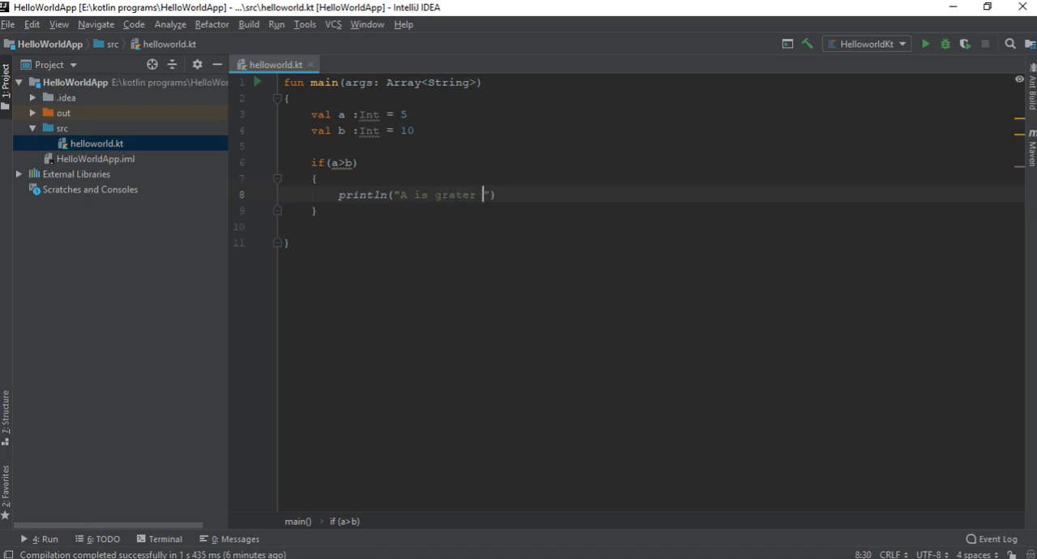
text(than B)
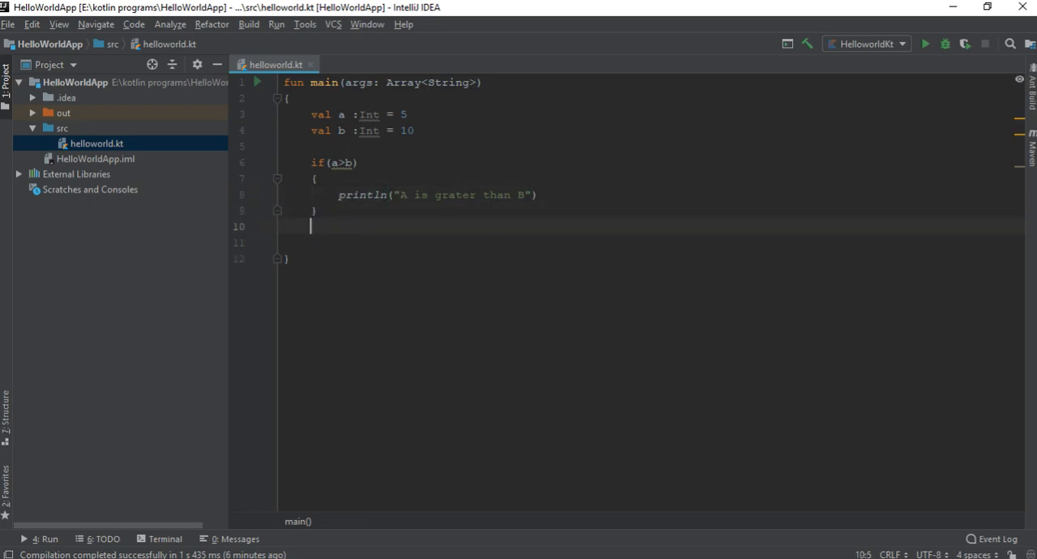
Step: Add an else block, opening a new line inside it
text(else)
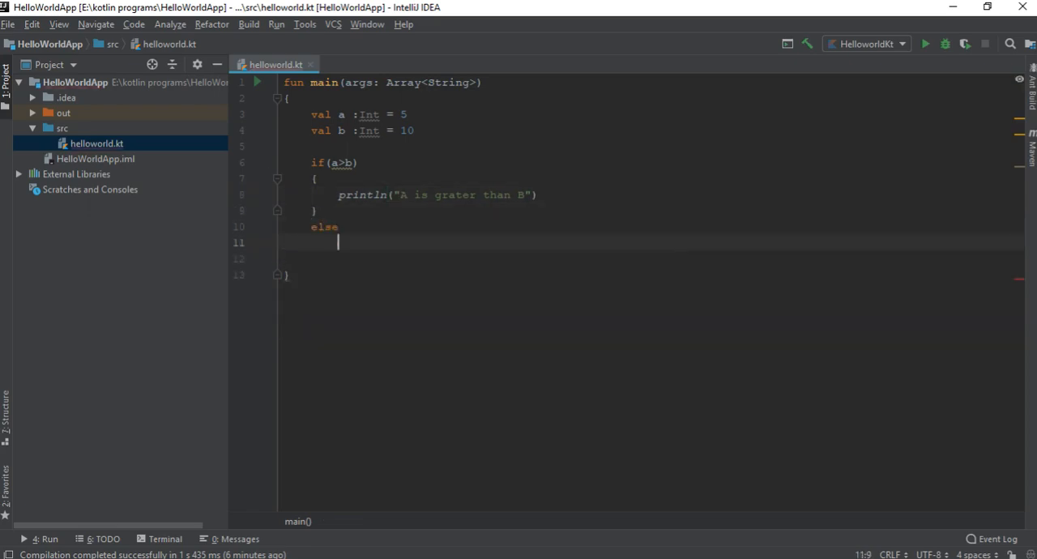
text({)
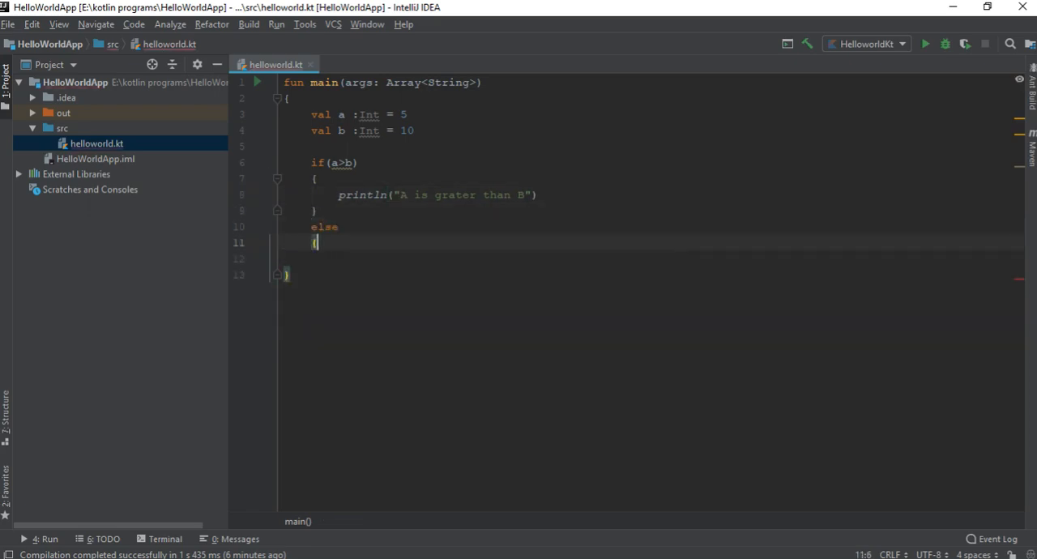
key(enter)
text(println("B is grater than A"))
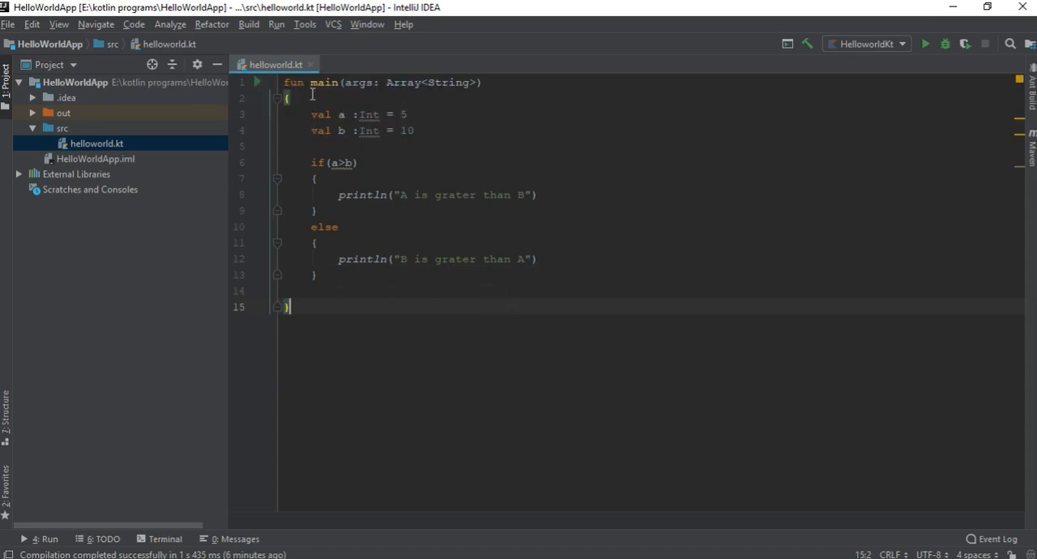
Step: Run helloworld.kt, confirm "B is grater than A", and hide the Run window
click(926, 44)
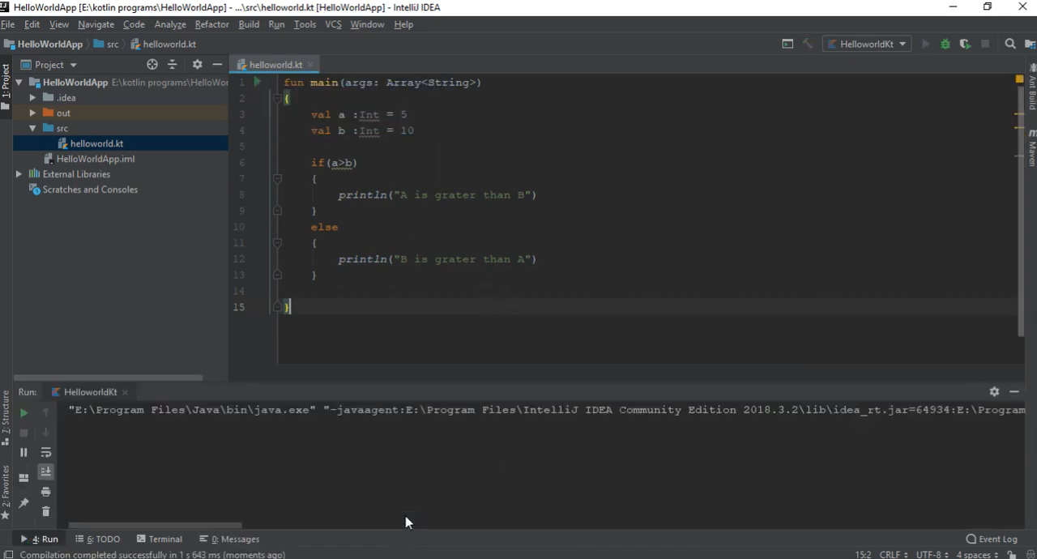
click(926, 44)
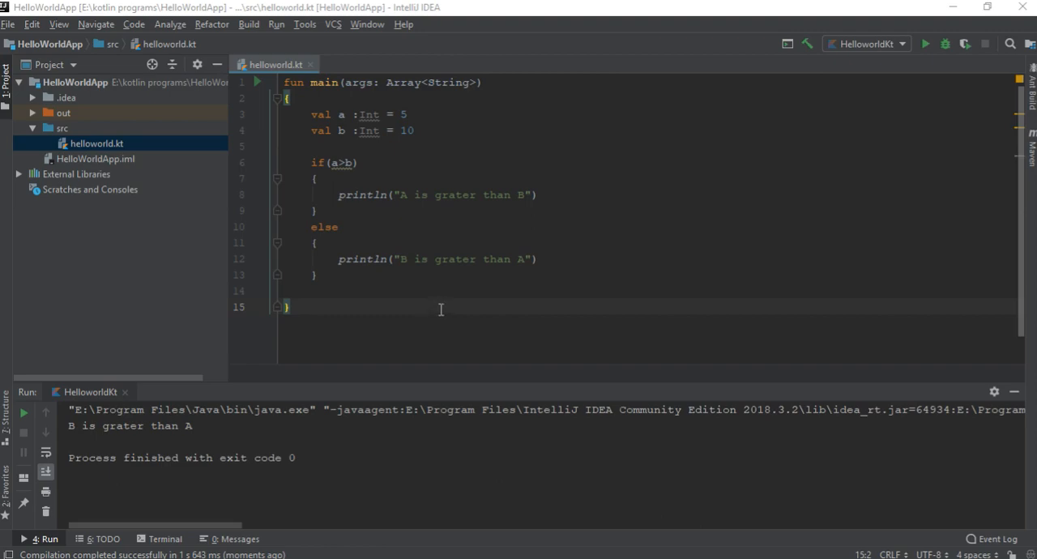
click(1014, 392)
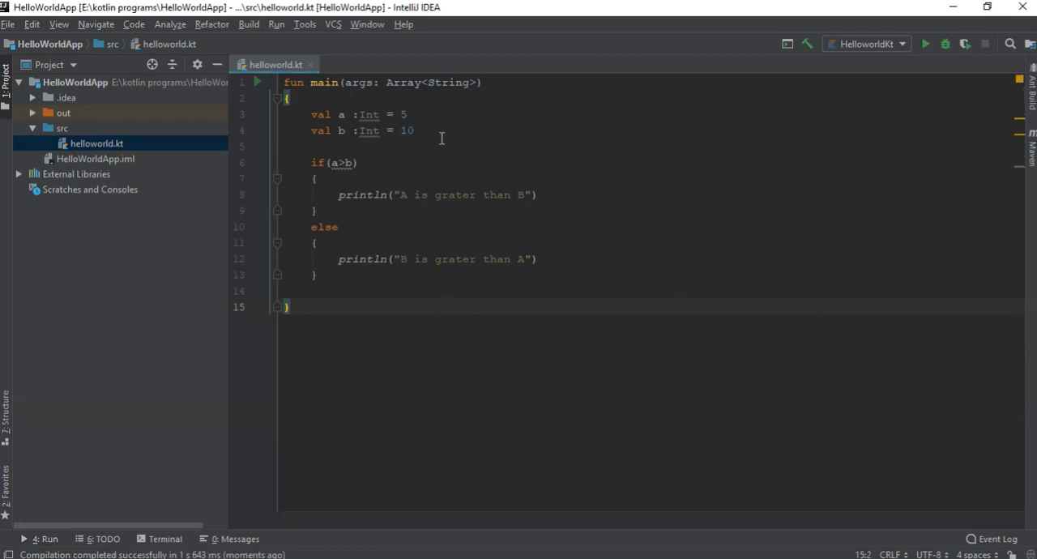
Step: Insert an else if(a==b) branch above the else block
click(312, 227)
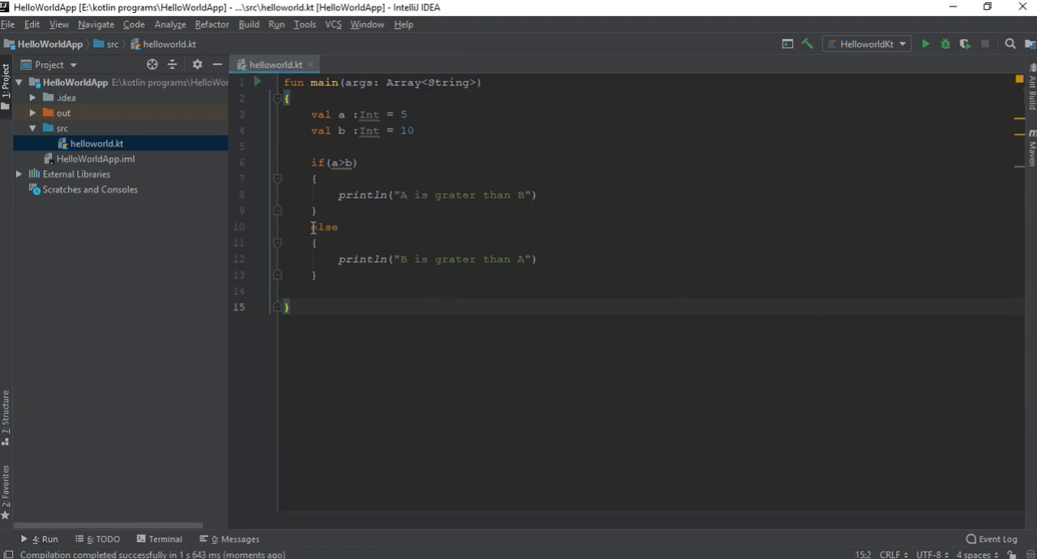
key(Enter)
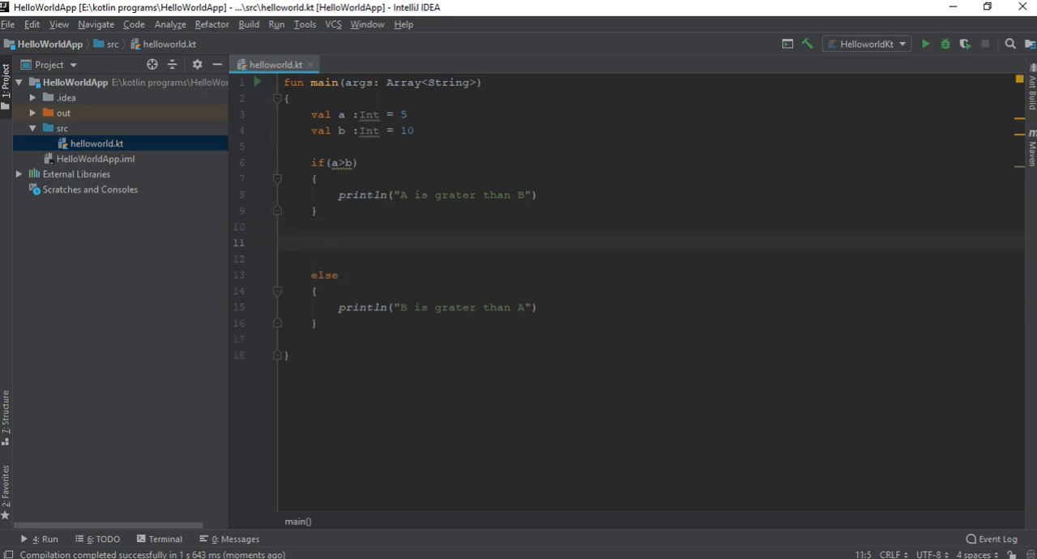
text(e)
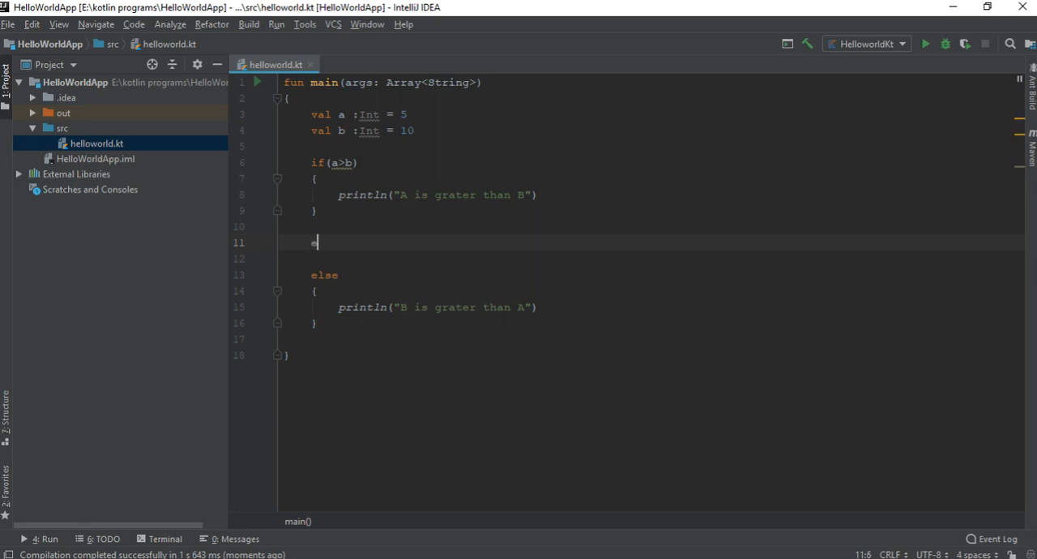
text(lse if()
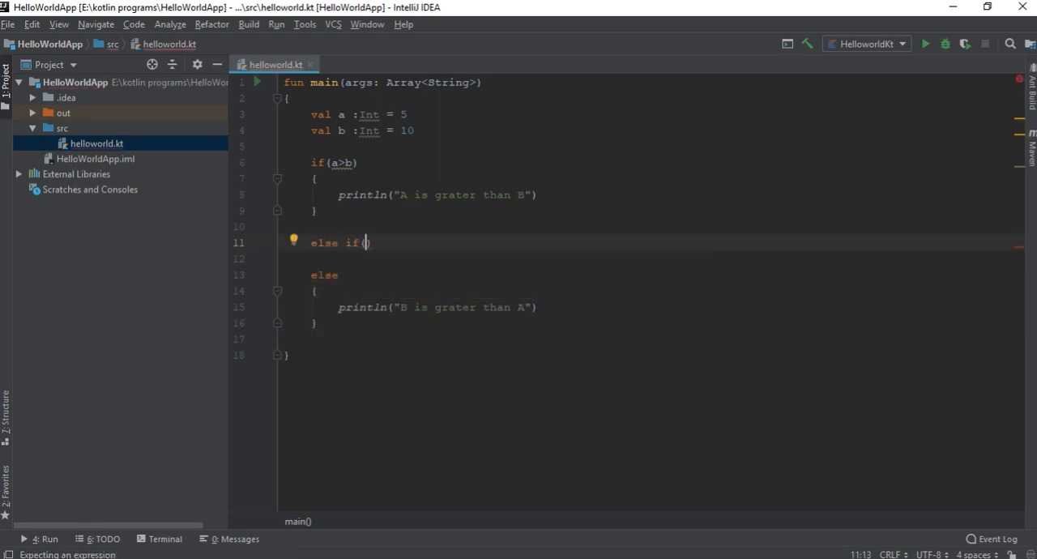
text(a==b)
click(651, 259)
text({)
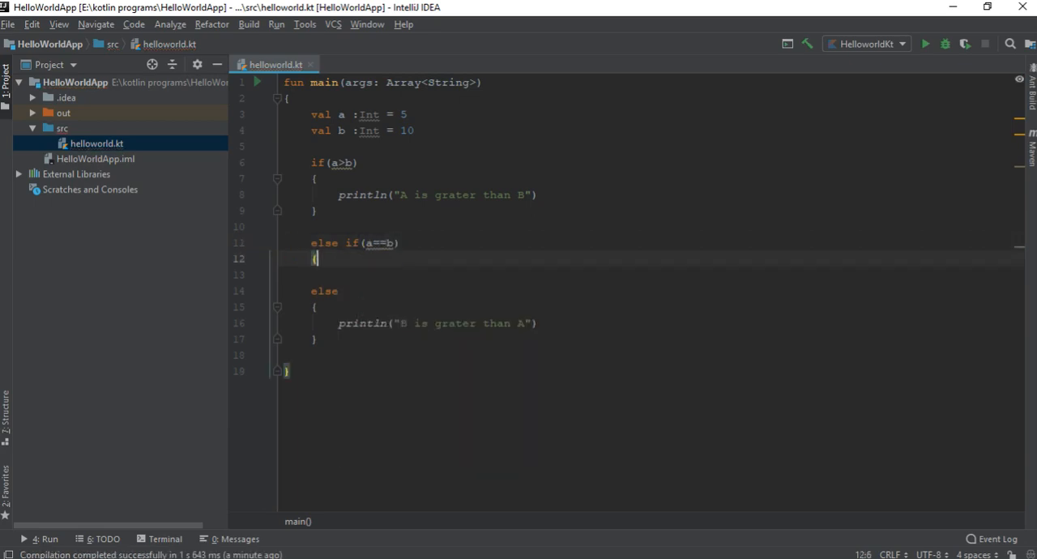
Step: Make the else if branch print "Both Numbers are the same"
text(println(")
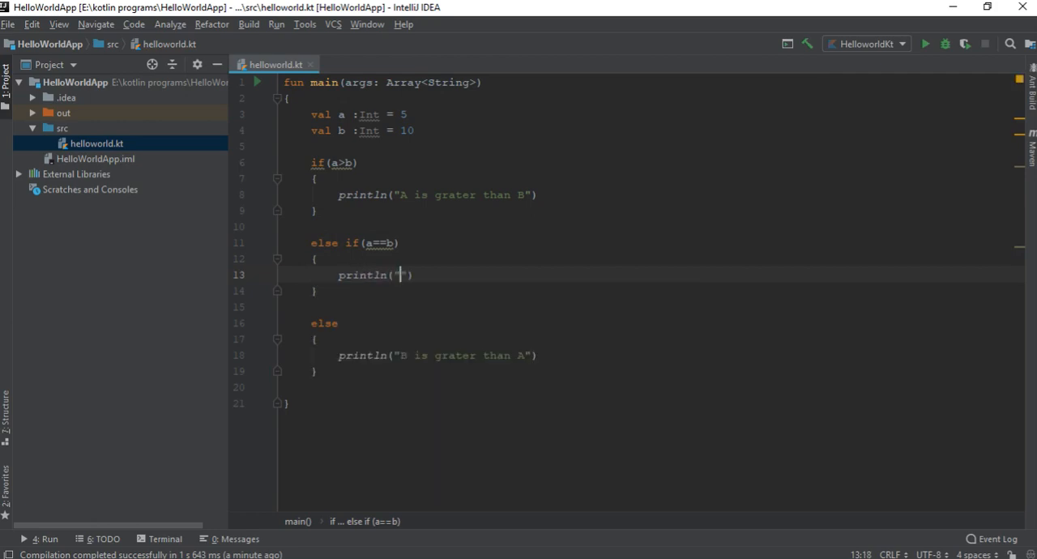
text(Both Numbers)
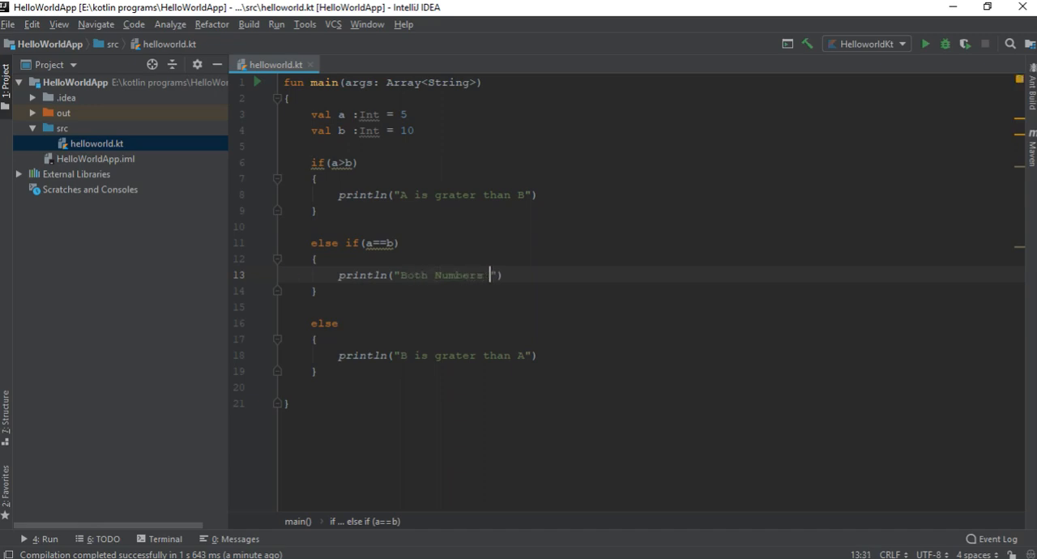
text(are the)
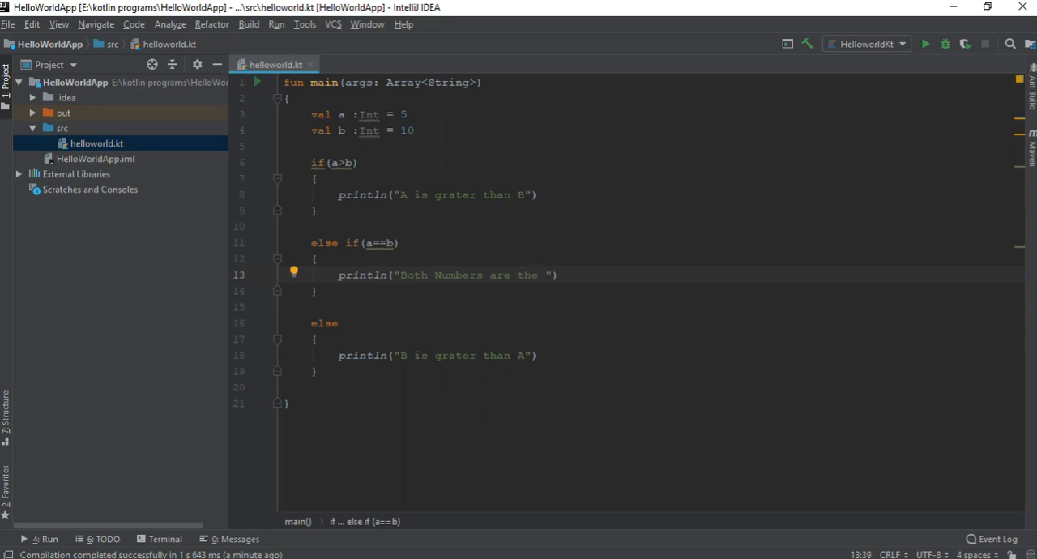
text(same))
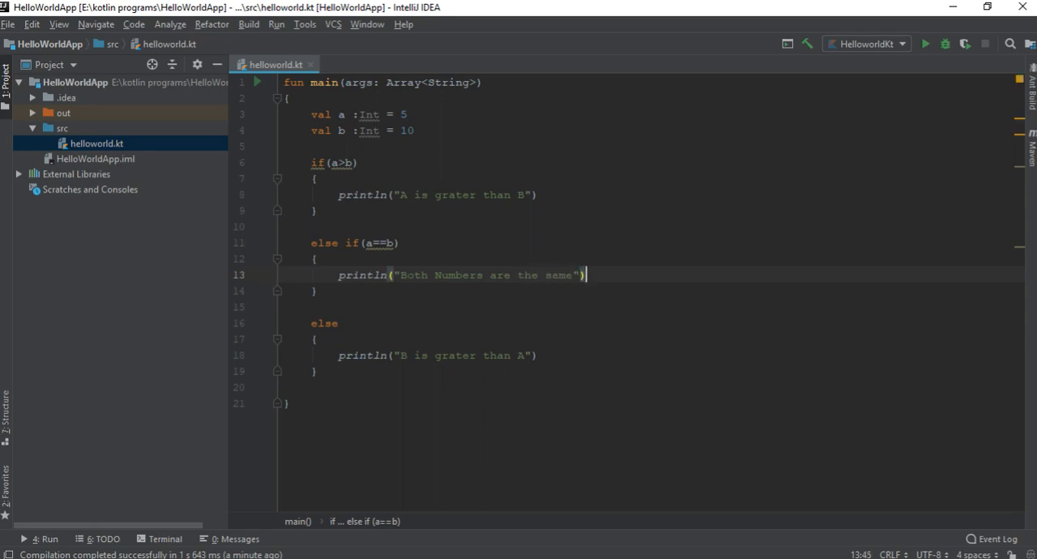
click(411, 114)
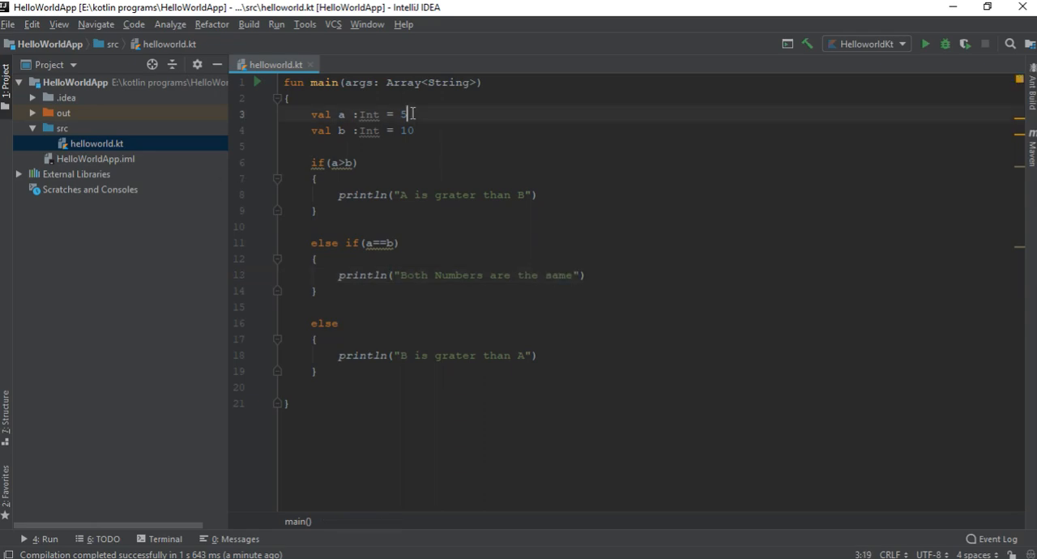
Step: Set a to 10, run 'HelloworldKt' from the gutter, and hide the output
text(0)
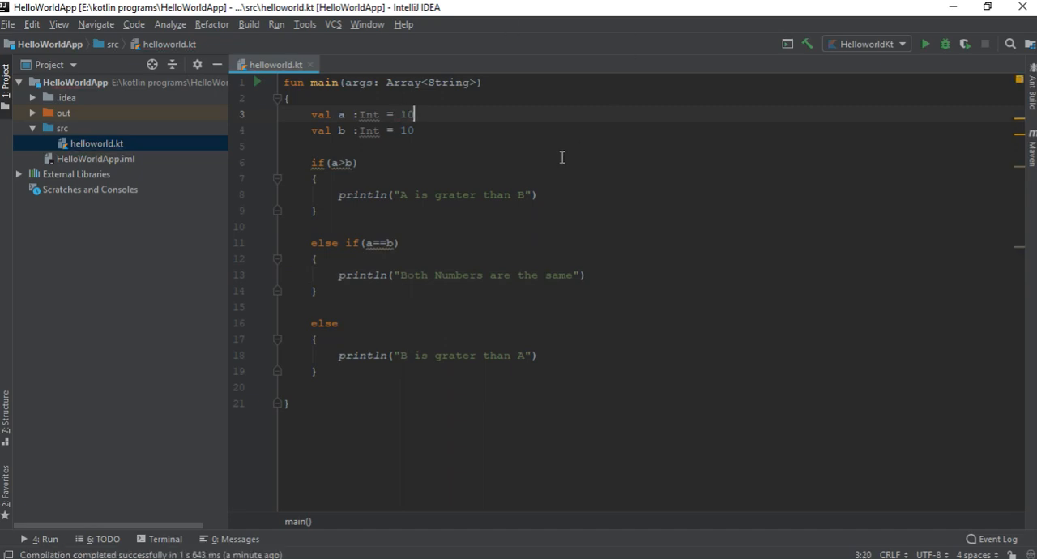
mouse_move(536, 157)
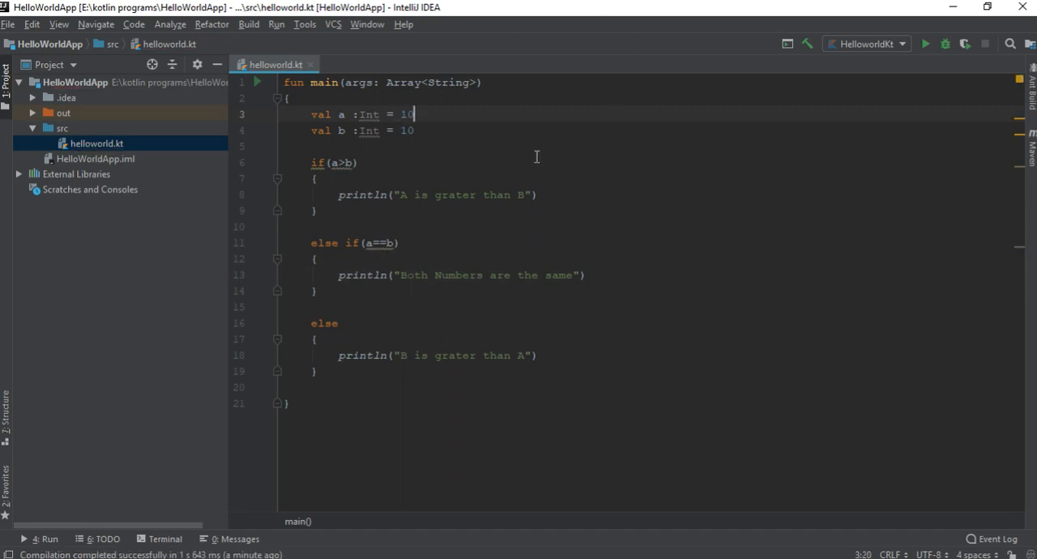
click(257, 82)
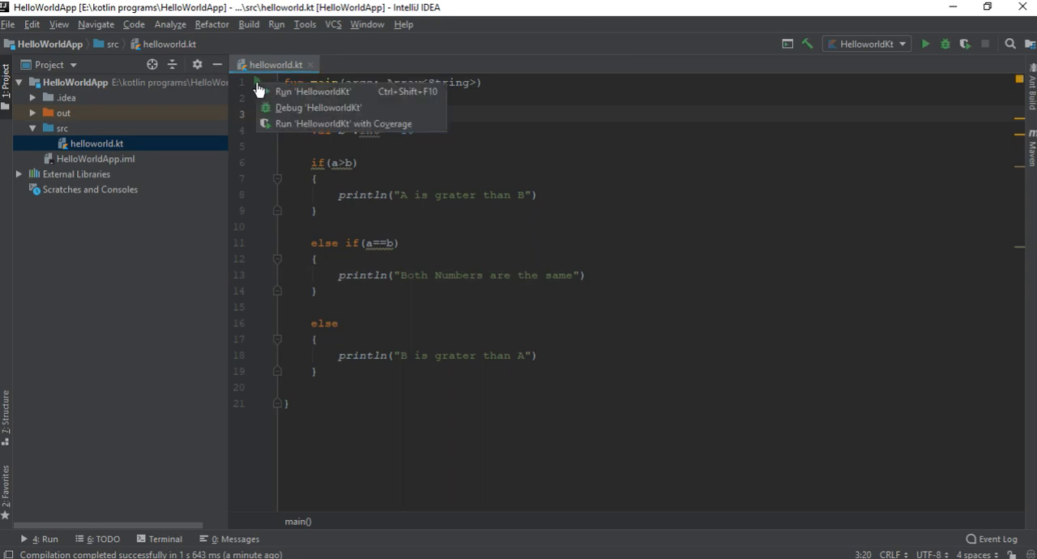
click(314, 91)
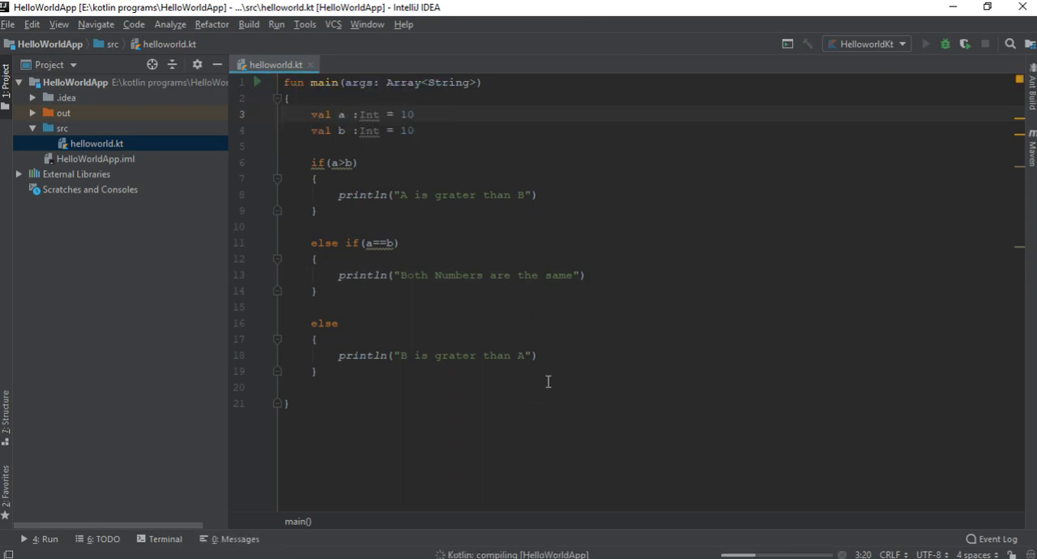
click(926, 44)
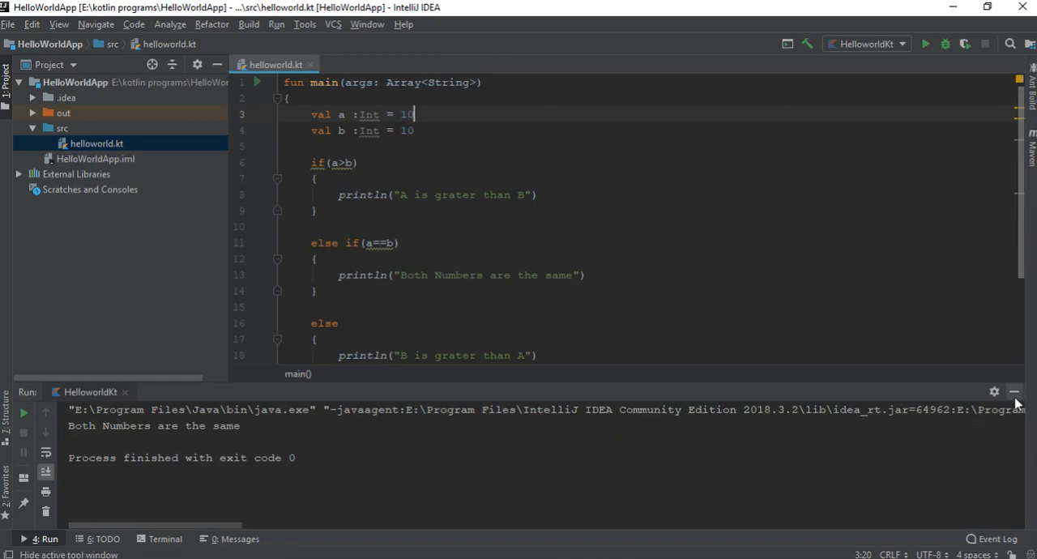
click(1014, 391)
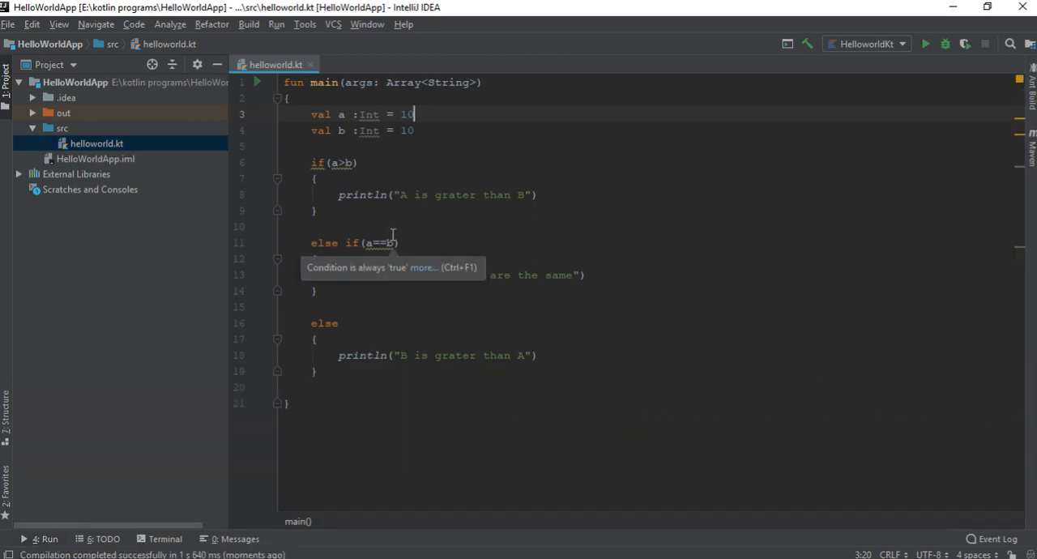
mouse_move(489, 225)
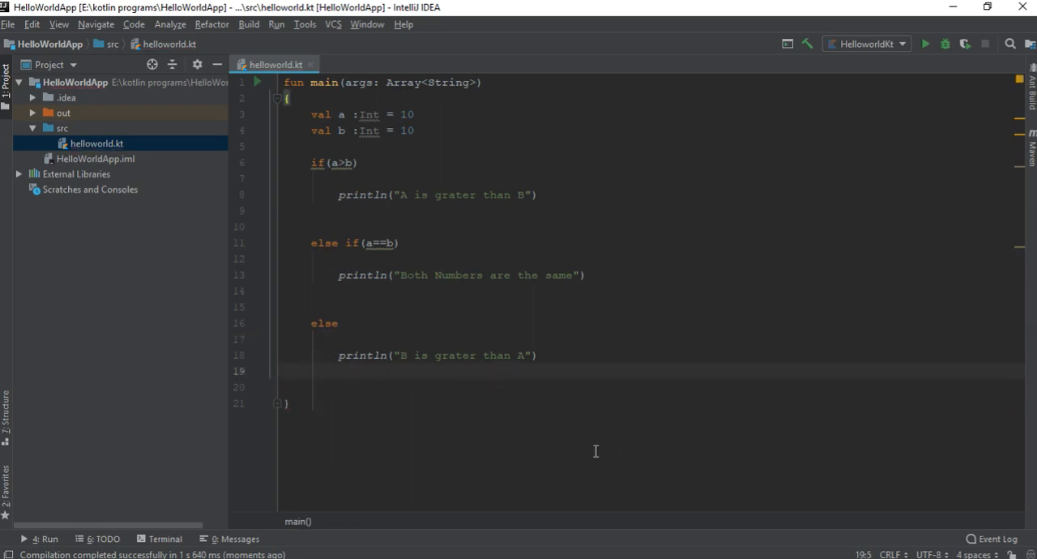
Step: Rerun the brace-free program, still printing "Both Numbers are the same"
click(258, 82)
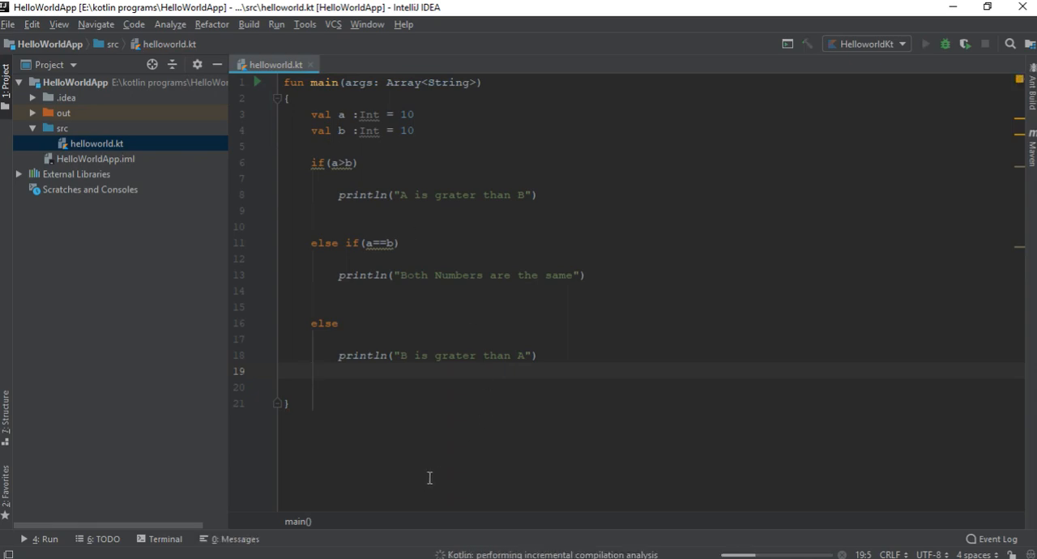
click(926, 44)
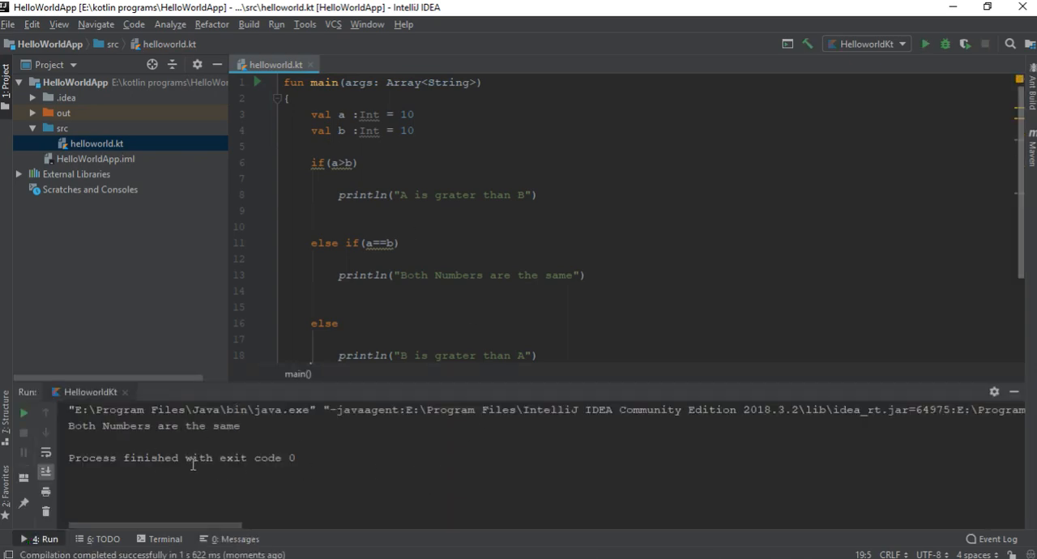